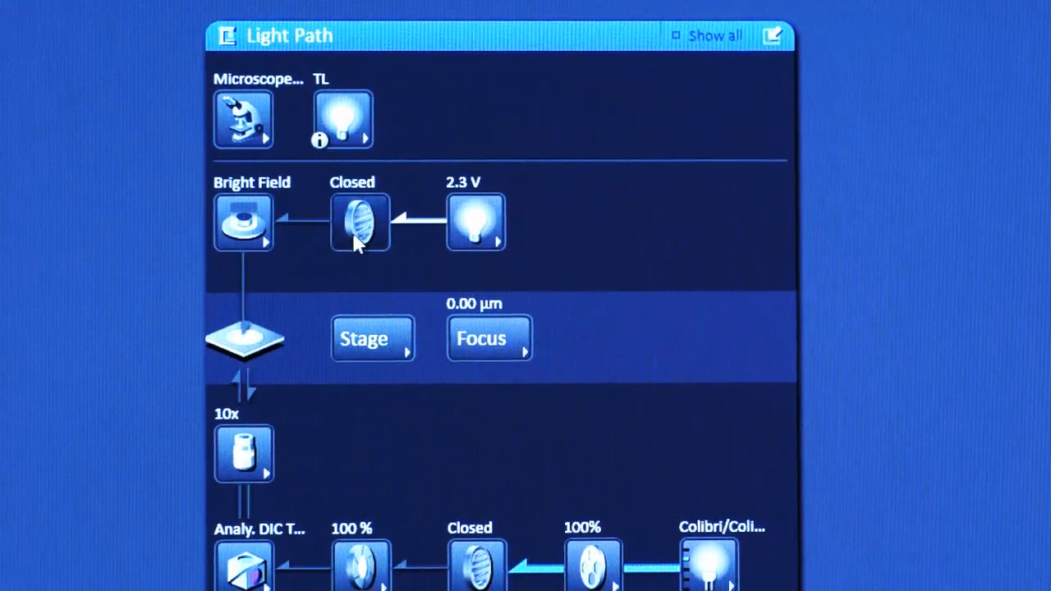
{"action": "scroll", "scroll_direction": "down", "scroll_amount": 3}
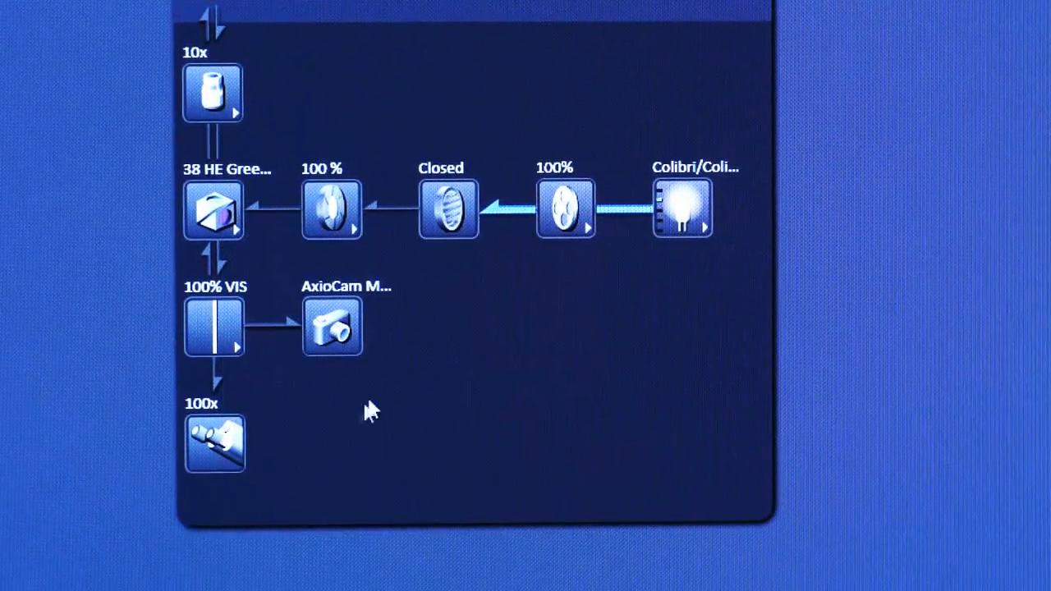